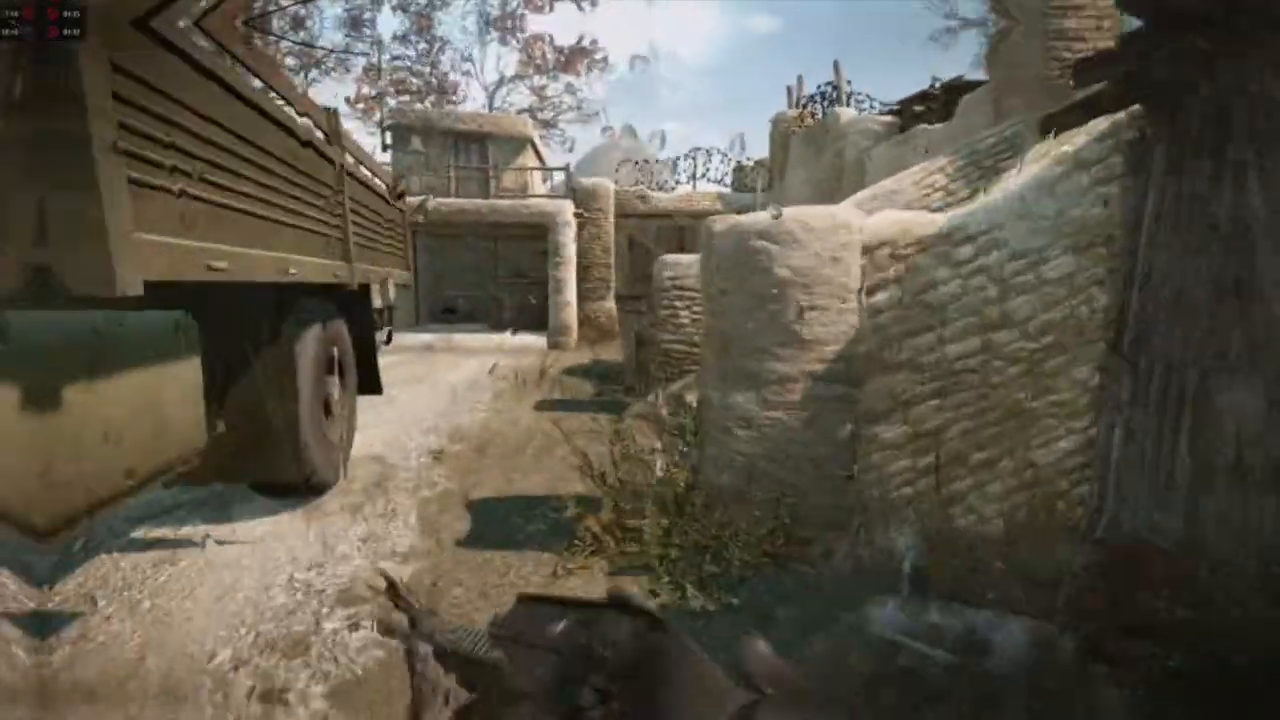
{"action": "key", "text": "Tab"}
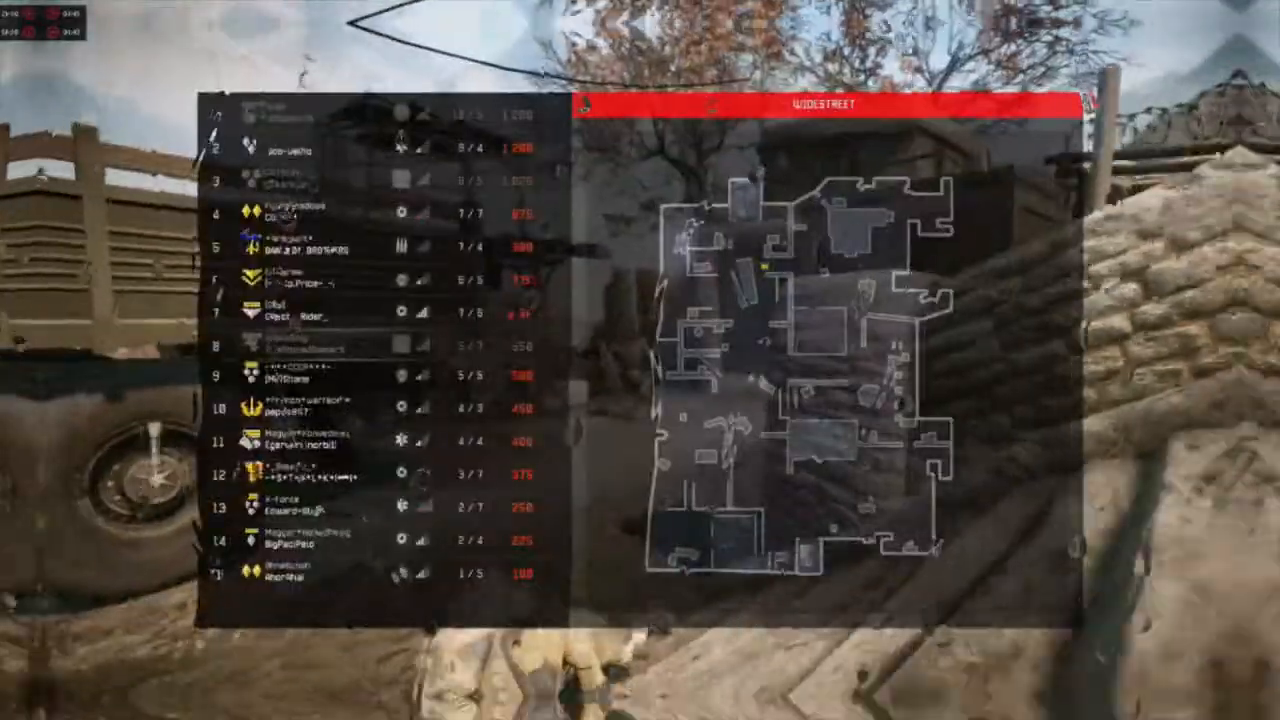